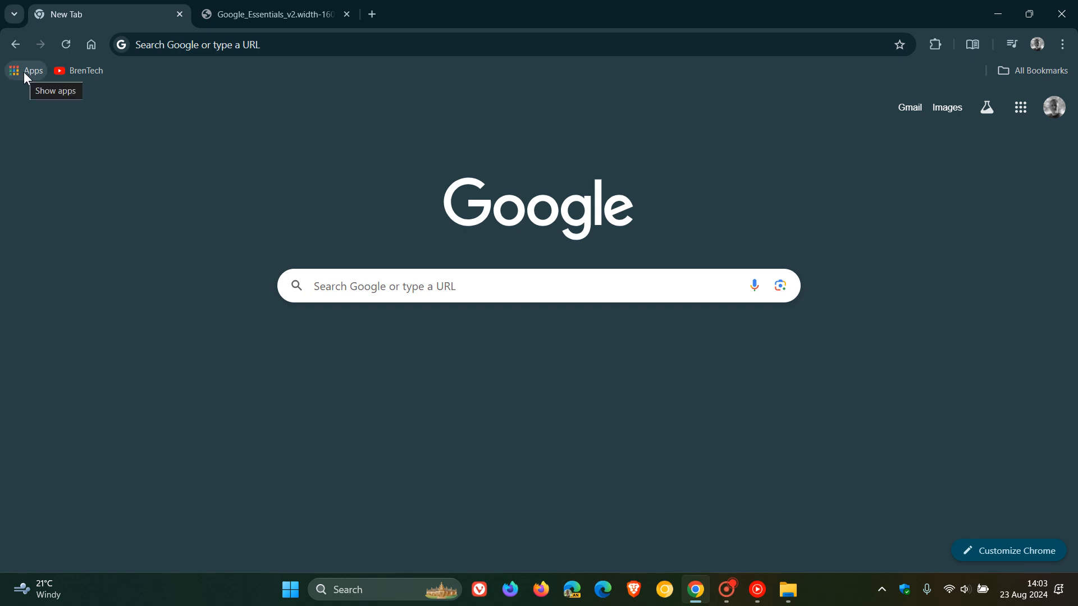
Show Chrome's apps page listing Messages, YouTube and YouTube Music.
{"action": "left_click", "coordinate": [33, 69]}
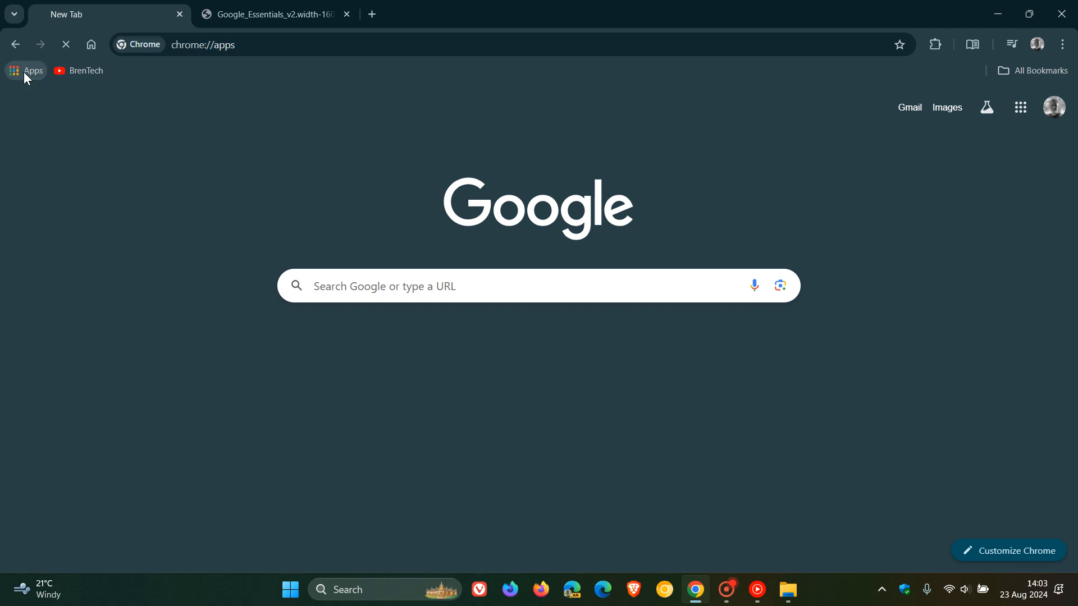
{"action": "left_click", "coordinate": [26, 70]}
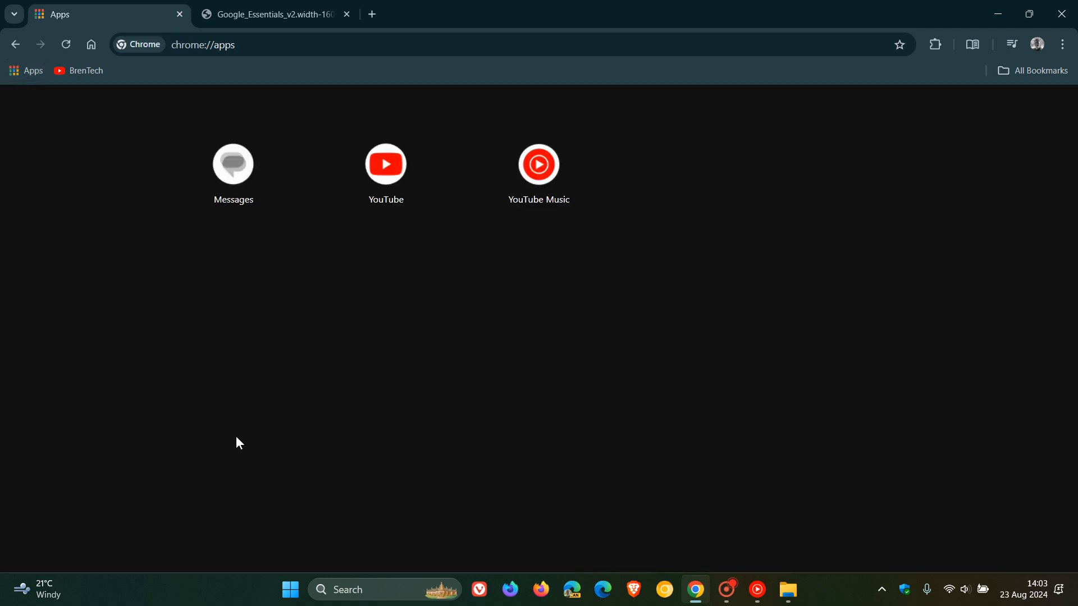
{"action": "mouse_move", "coordinate": [145, 591]}
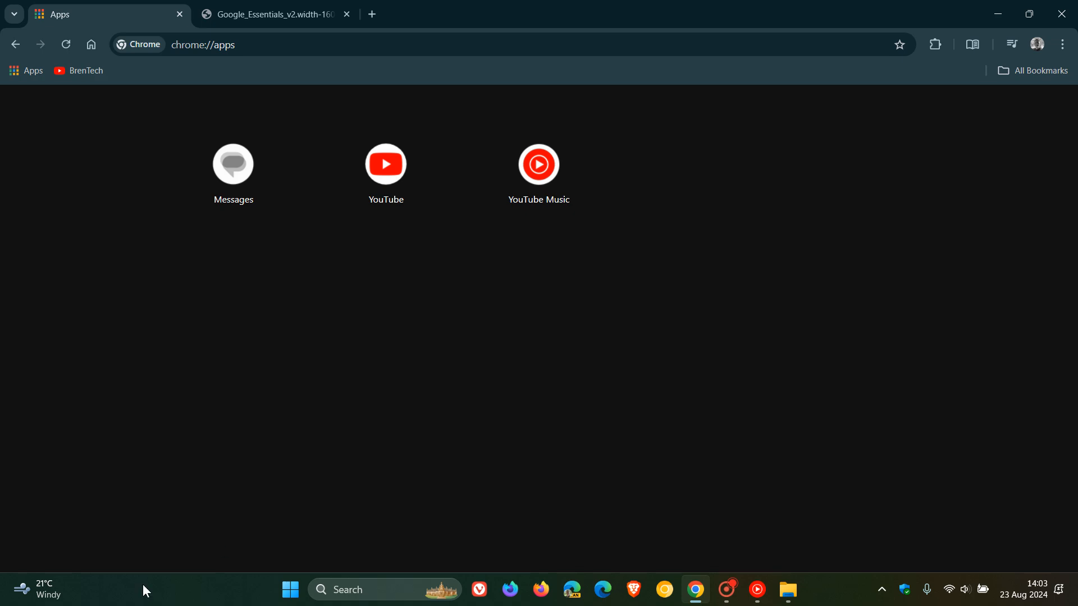
{"action": "mouse_move", "coordinate": [149, 590]}
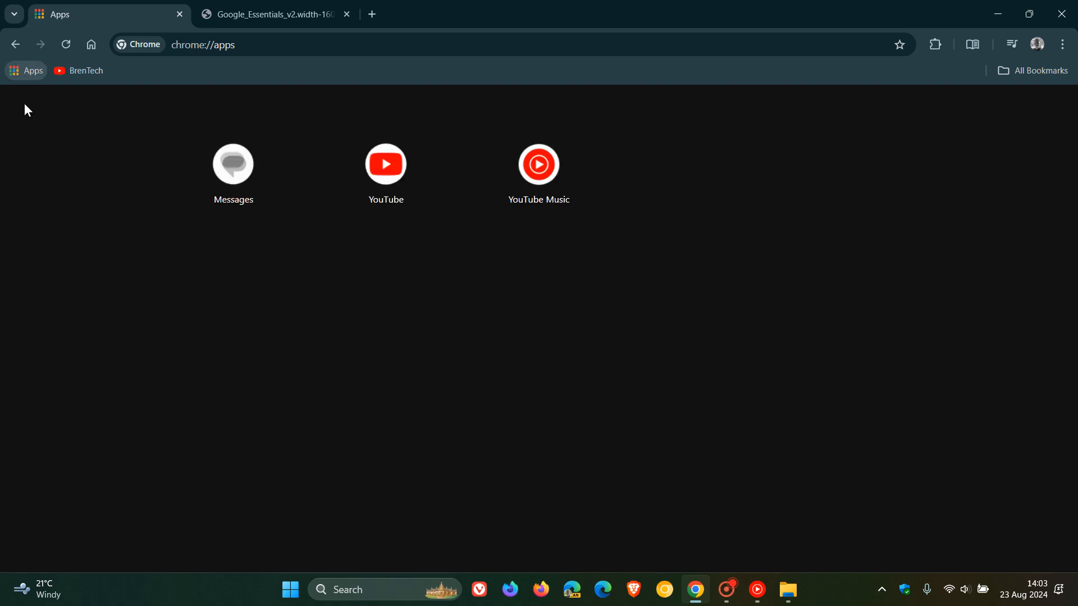
{"action": "mouse_move", "coordinate": [120, 107]}
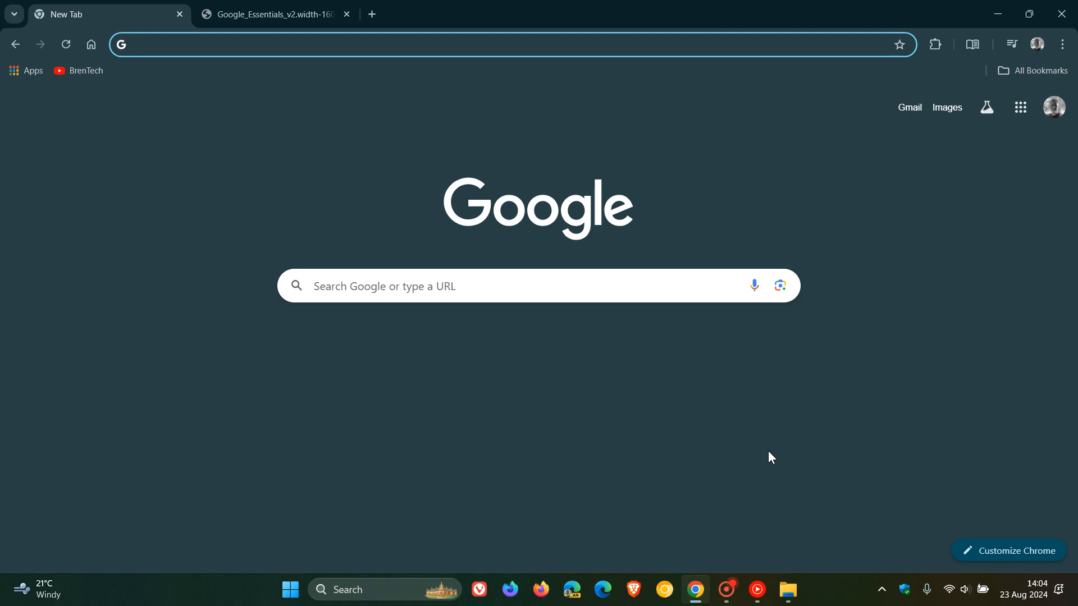
{"action": "mouse_move", "coordinate": [363, 485]}
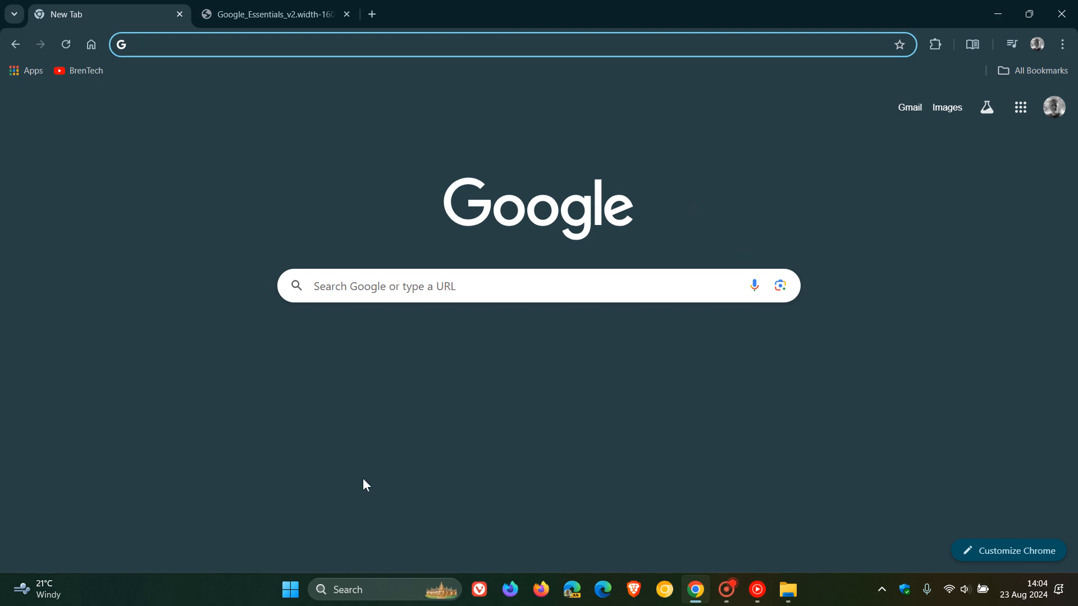
{"action": "mouse_move", "coordinate": [770, 437]}
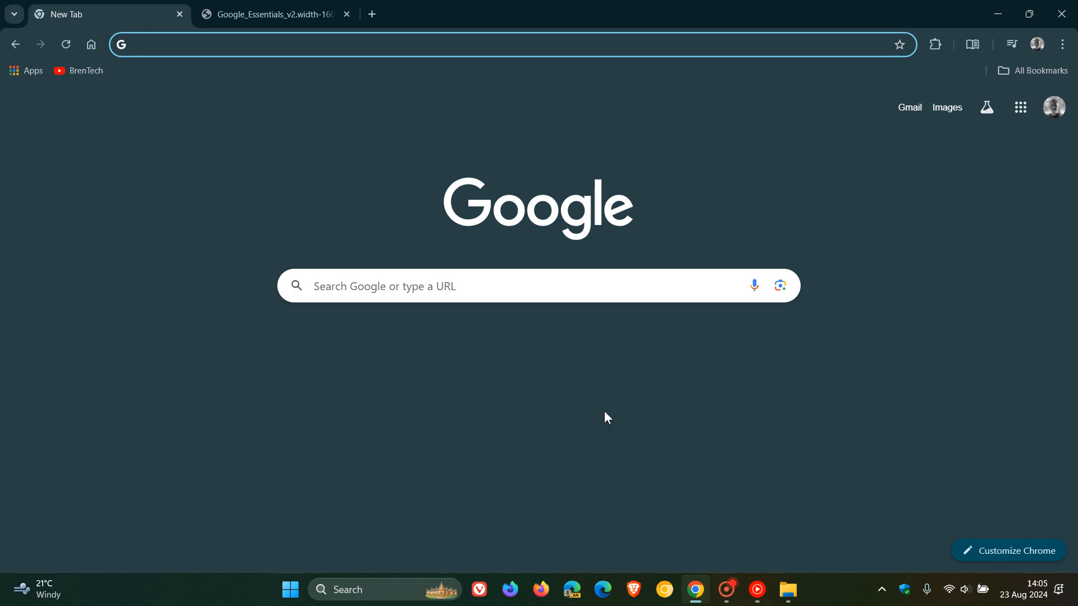
Show the Start menu with YouTube Music pinned beside Microsoft Store and Control Panel.
{"action": "left_click", "coordinate": [290, 590]}
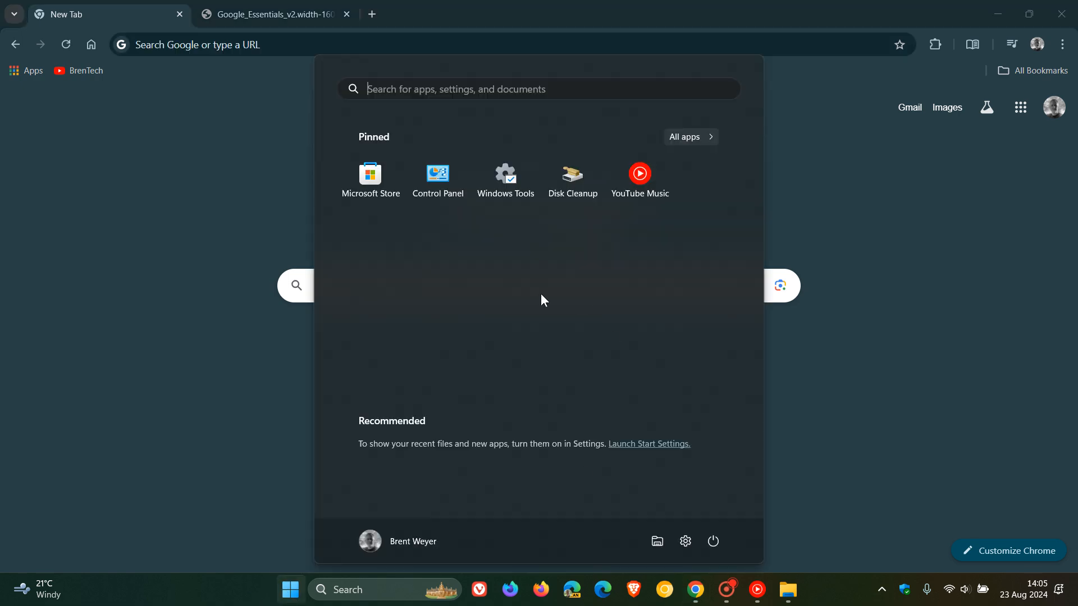
{"action": "mouse_move", "coordinate": [614, 255]}
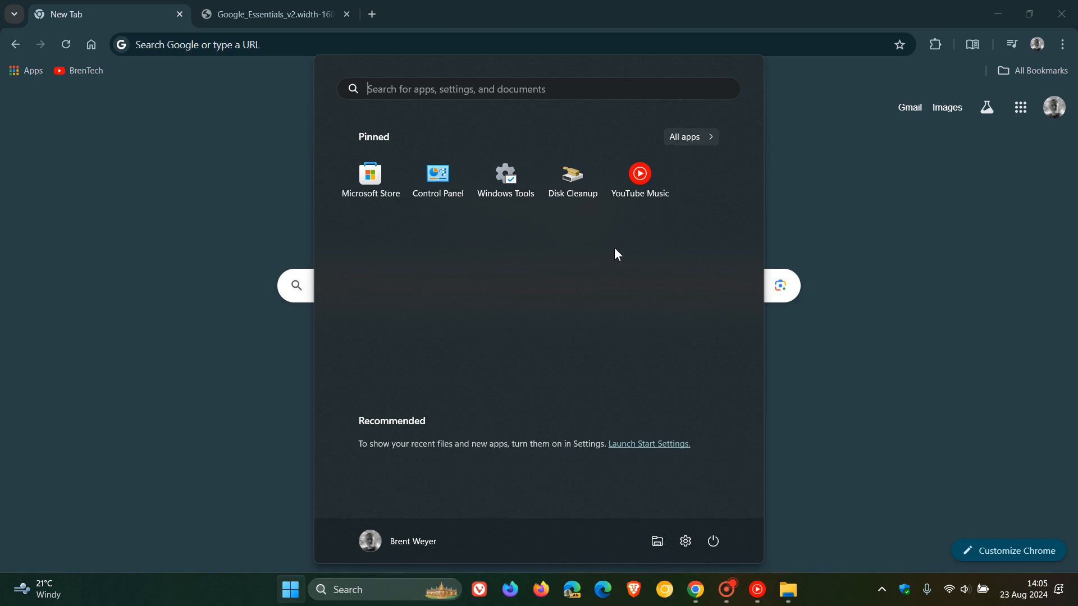
{"action": "mouse_move", "coordinate": [831, 394]}
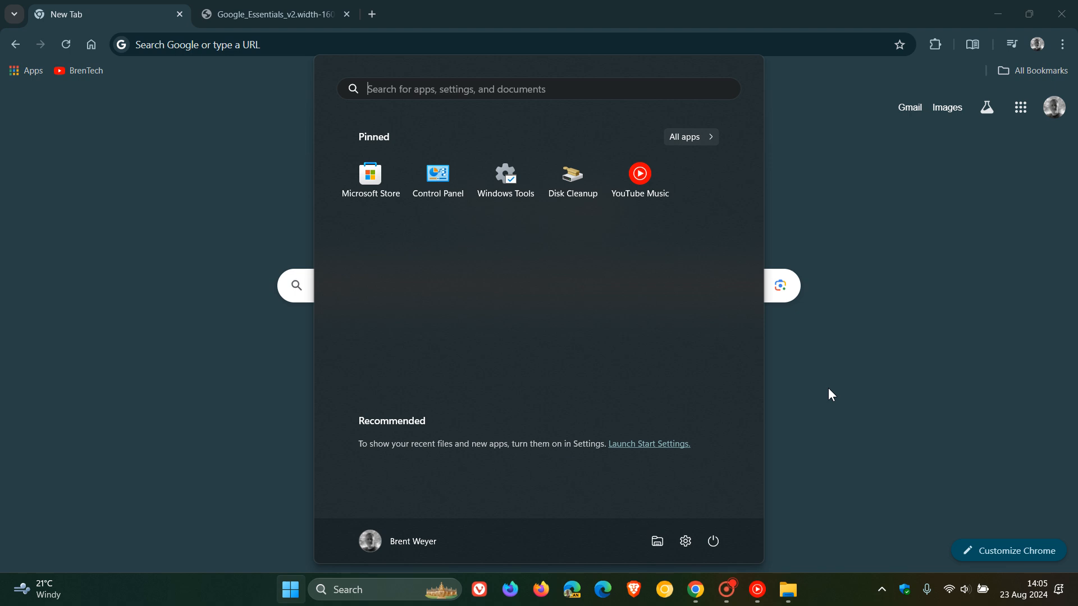
Close the Start menu to reveal Chrome's New Tab page with Google search.
{"action": "left_click", "coordinate": [290, 589]}
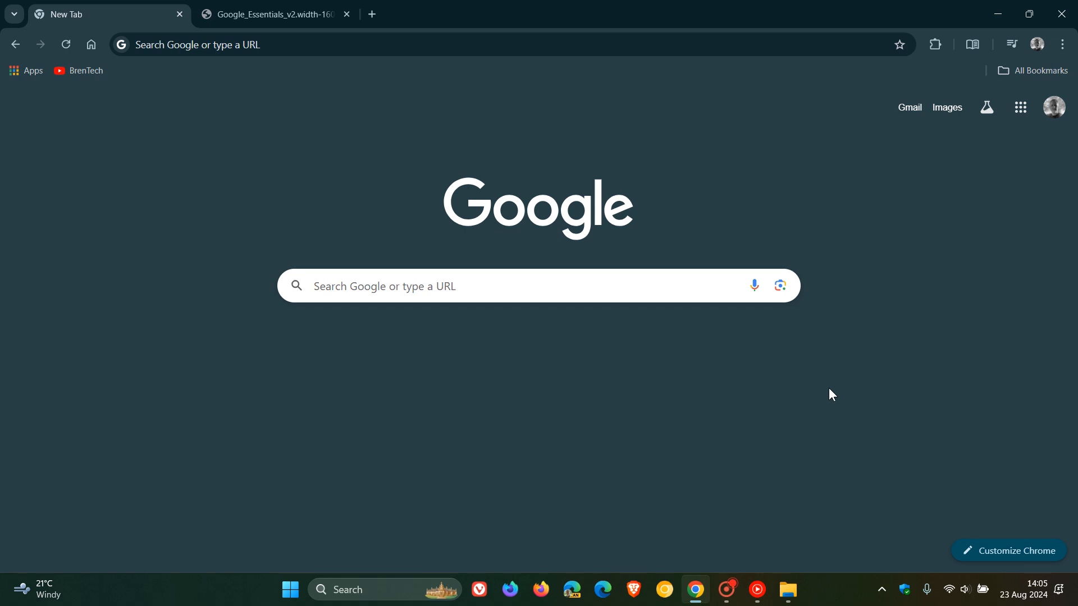
{"action": "mouse_move", "coordinate": [448, 128]}
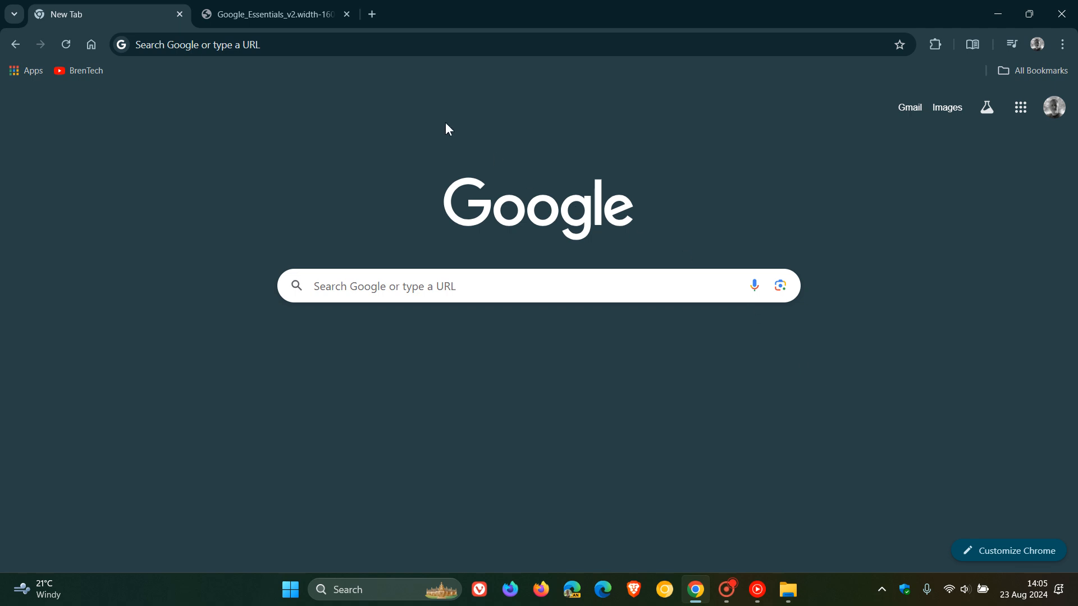
Switch to the Google_Essentials_v2 tab showing the downloaded WebP promo image.
{"action": "left_click", "coordinate": [274, 13]}
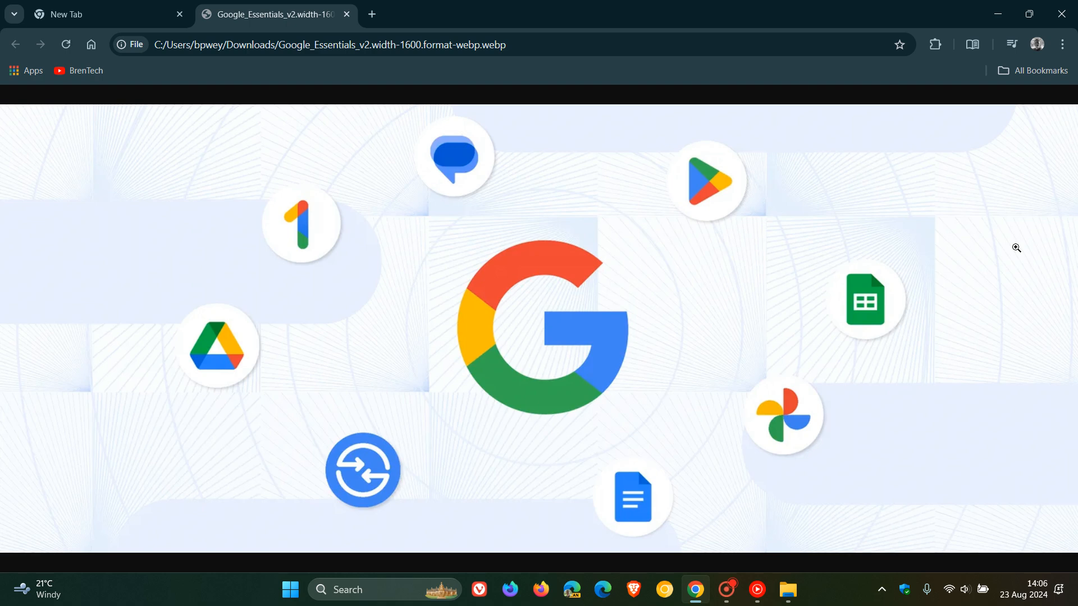
{"action": "mouse_move", "coordinate": [923, 257]}
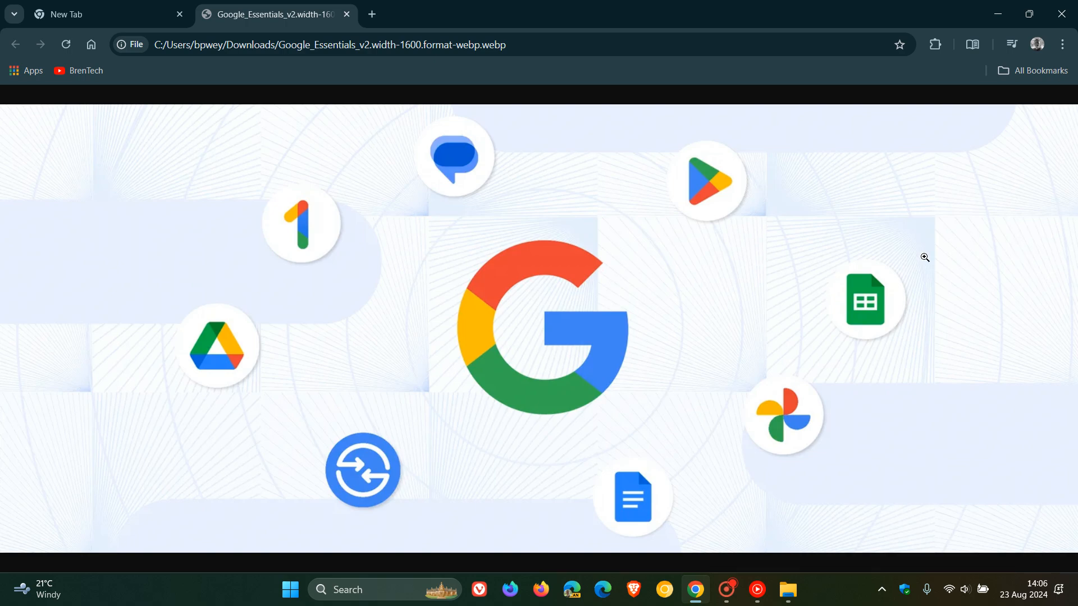
{"action": "mouse_move", "coordinate": [694, 339]}
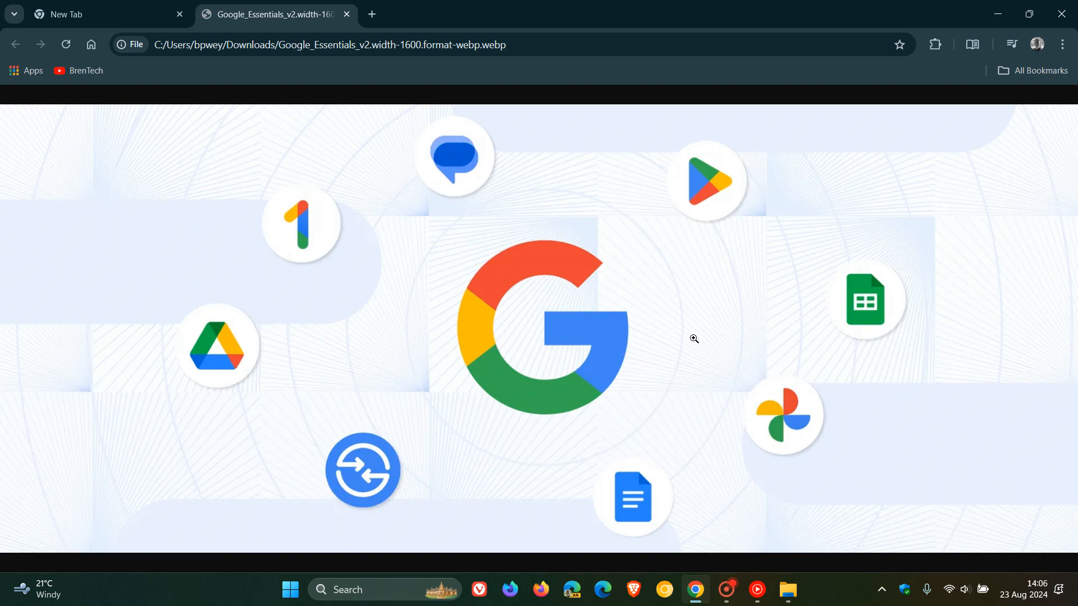
{"action": "mouse_move", "coordinate": [377, 151]}
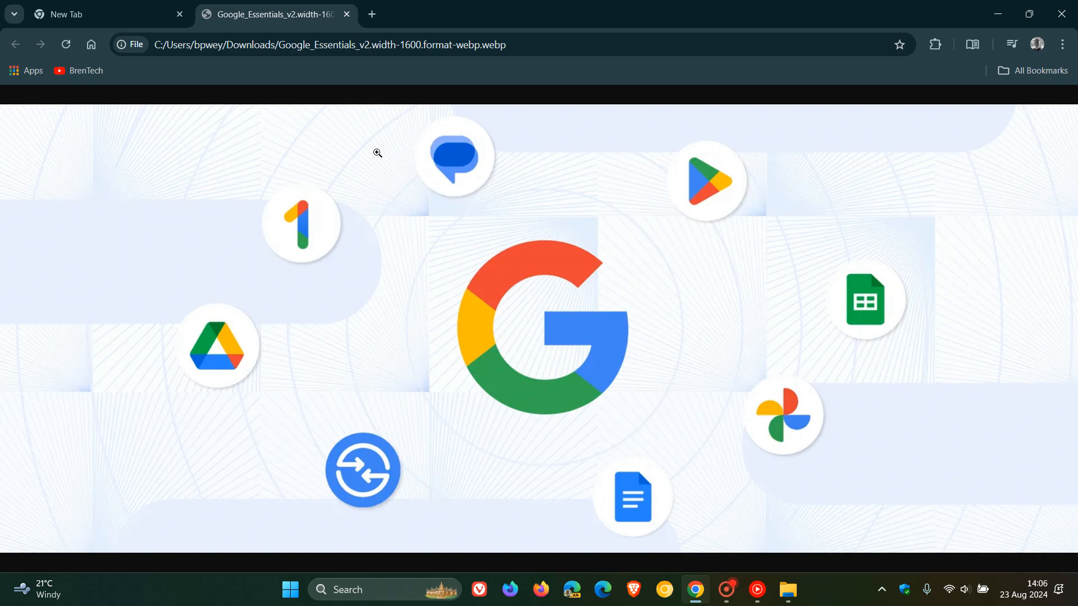
{"action": "mouse_move", "coordinate": [699, 401]}
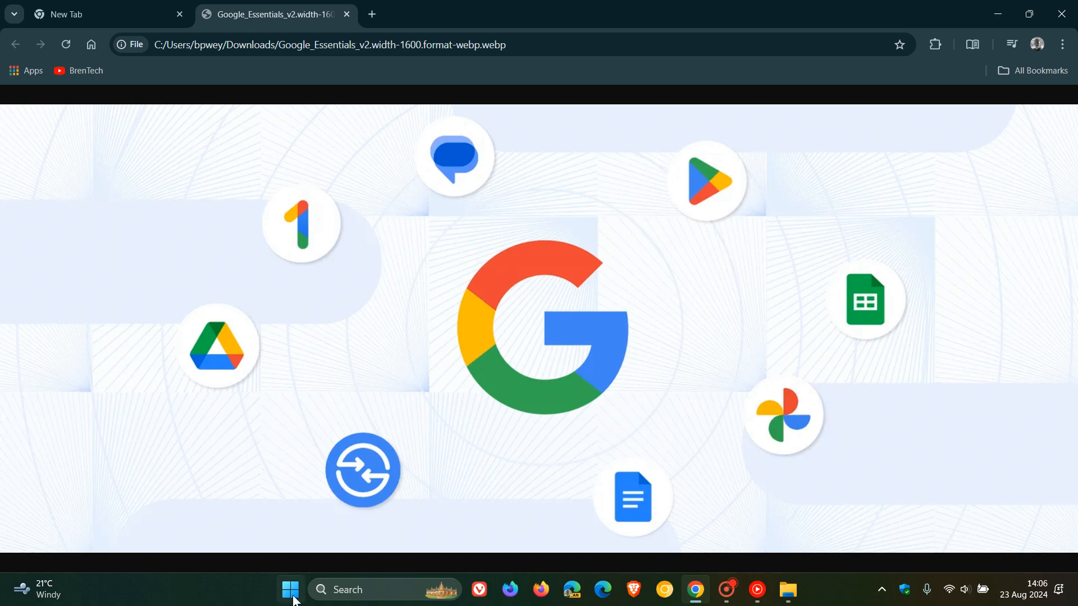
{"action": "left_click", "coordinate": [290, 590]}
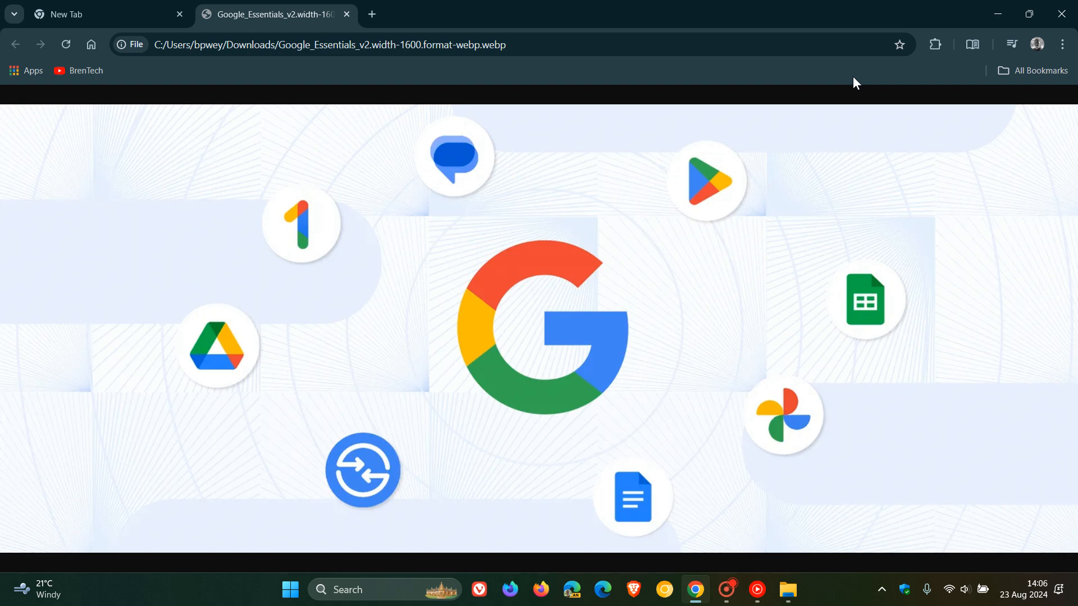
Return to the New Tab page, keeping the Google Essentials image in the second tab.
{"action": "left_click", "coordinate": [107, 14]}
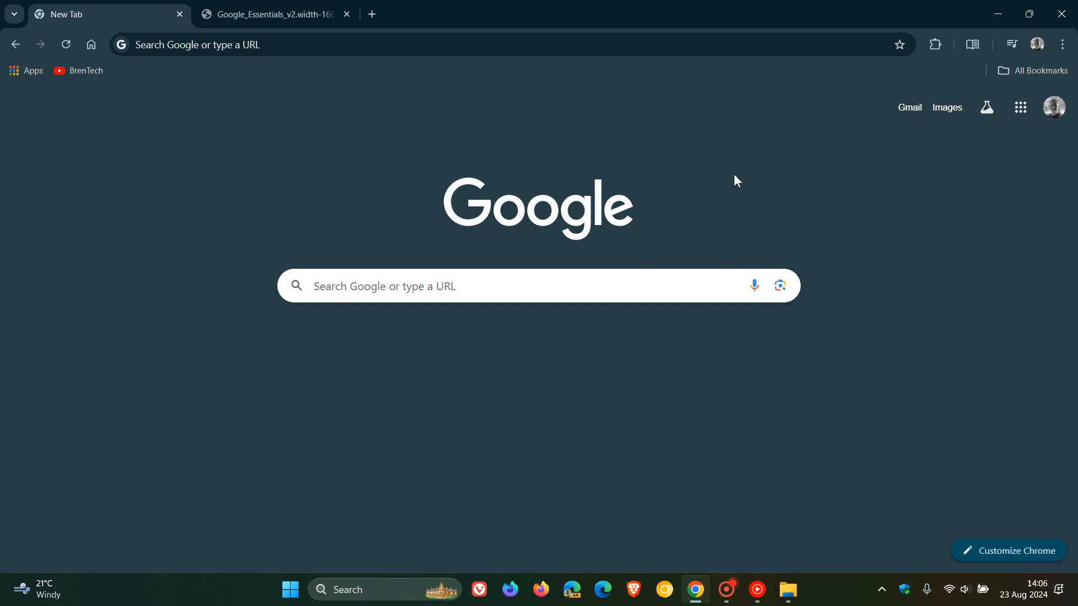
{"action": "mouse_move", "coordinate": [771, 194]}
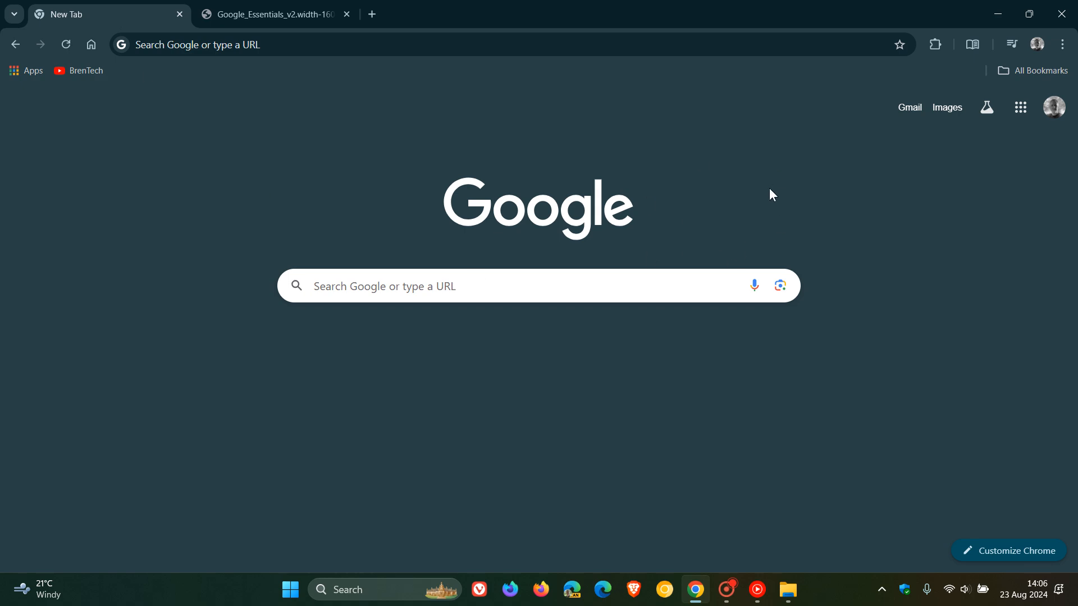